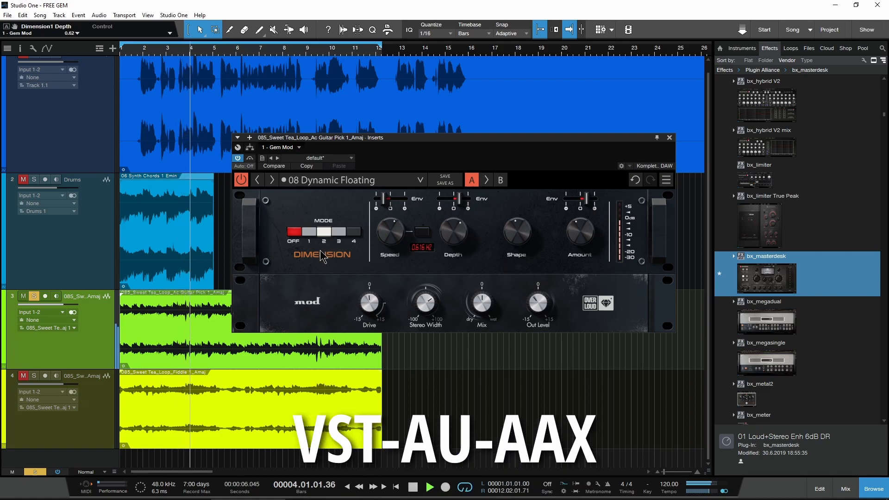
View the Roland Dimension D photo on The Audio Hunt, then the overloud.com free Gem Mod page.
{"action": "left_click", "coordinate": [339, 232]}
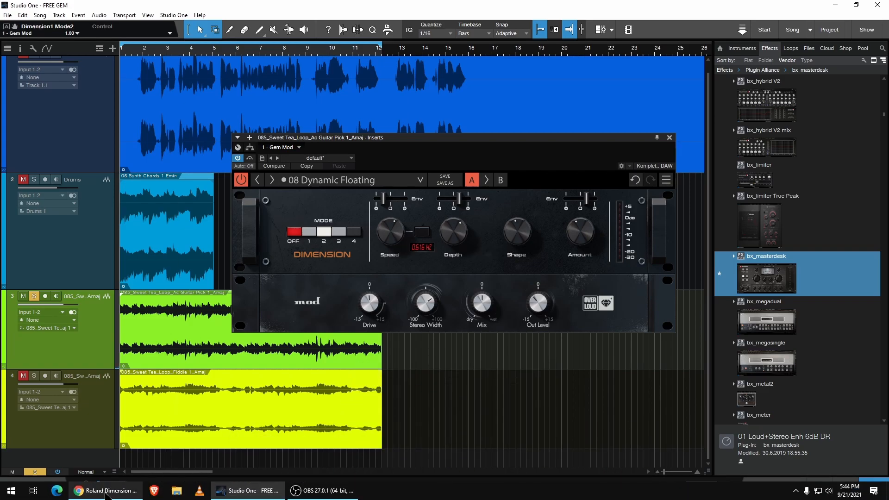
{"action": "left_click", "coordinate": [106, 490]}
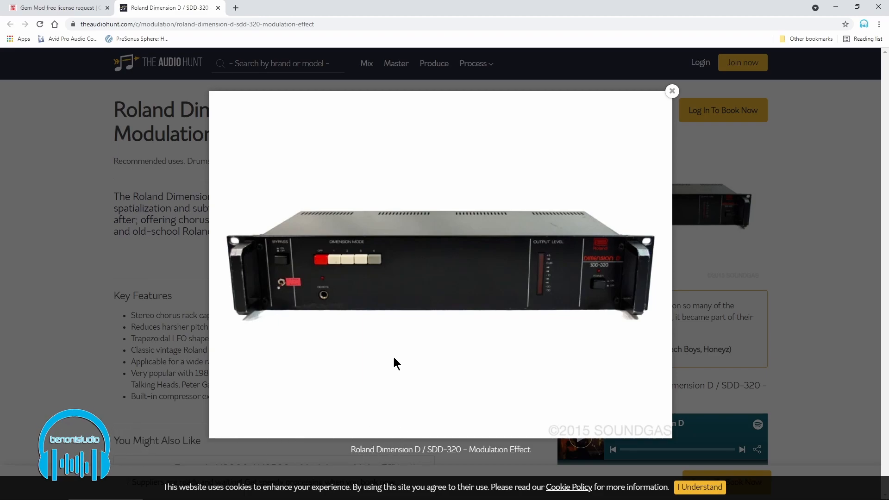
{"action": "left_click", "coordinate": [61, 7]}
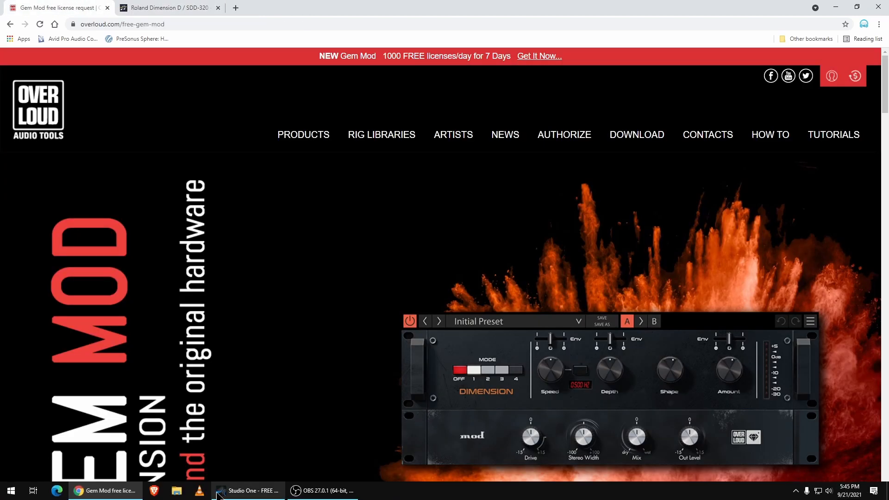
Back in Studio One, audition the guitar loop toggling bypass and switching between chorus modes, settling on mode 2.
{"action": "left_click", "coordinate": [249, 491]}
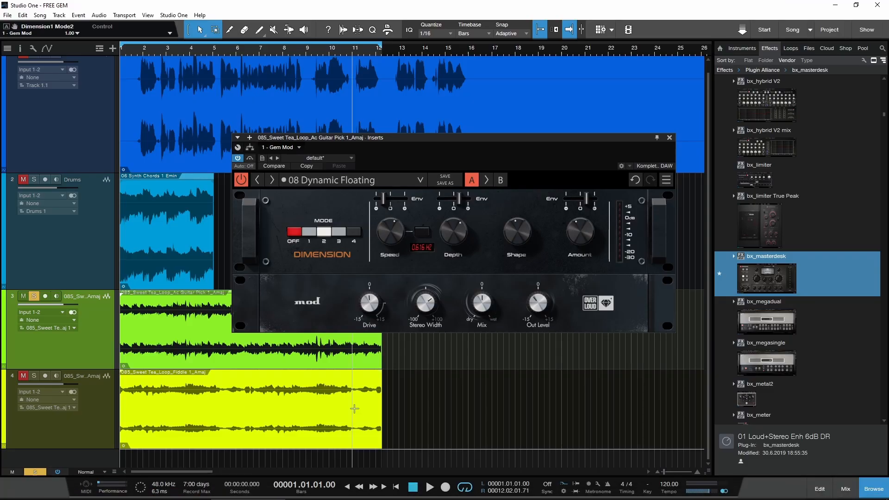
{"action": "mouse_move", "coordinate": [402, 341]}
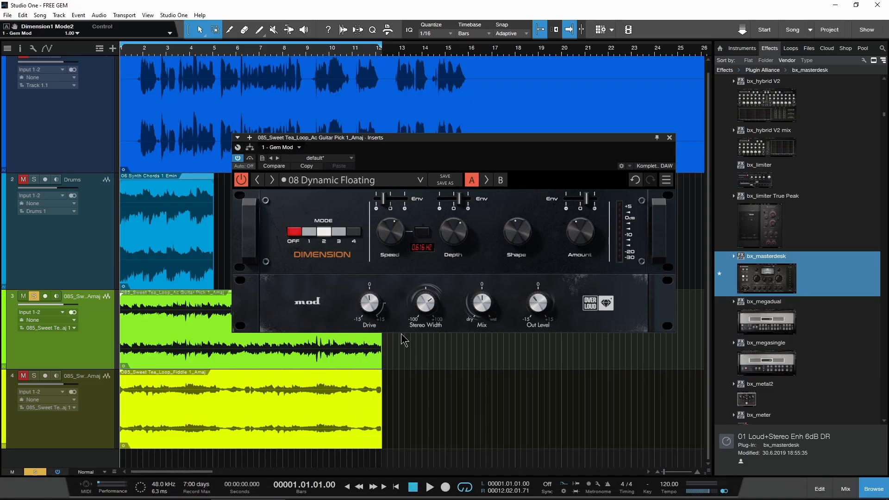
{"action": "mouse_move", "coordinate": [492, 259]}
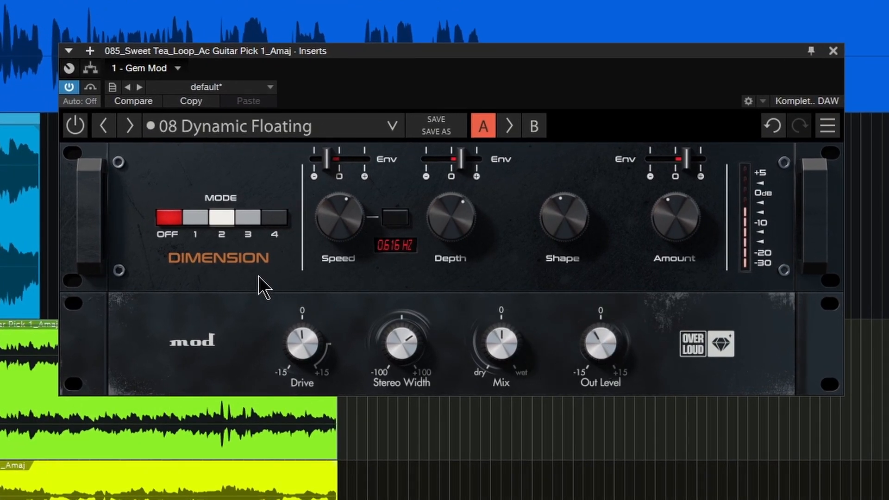
{"action": "mouse_move", "coordinate": [141, 226]}
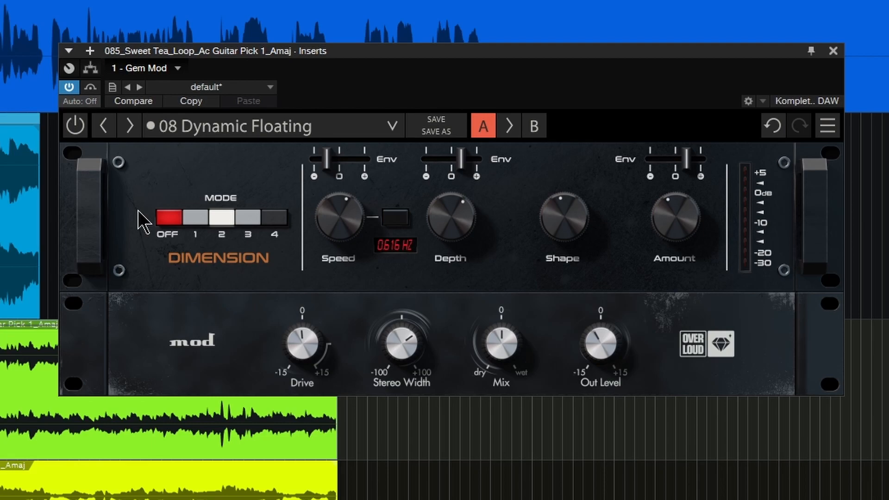
{"action": "left_click", "coordinate": [74, 126]}
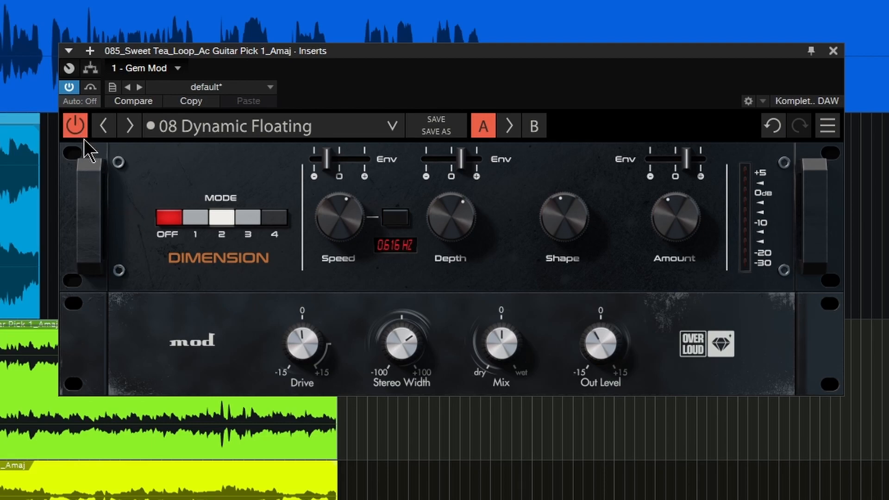
{"action": "left_click", "coordinate": [274, 218]}
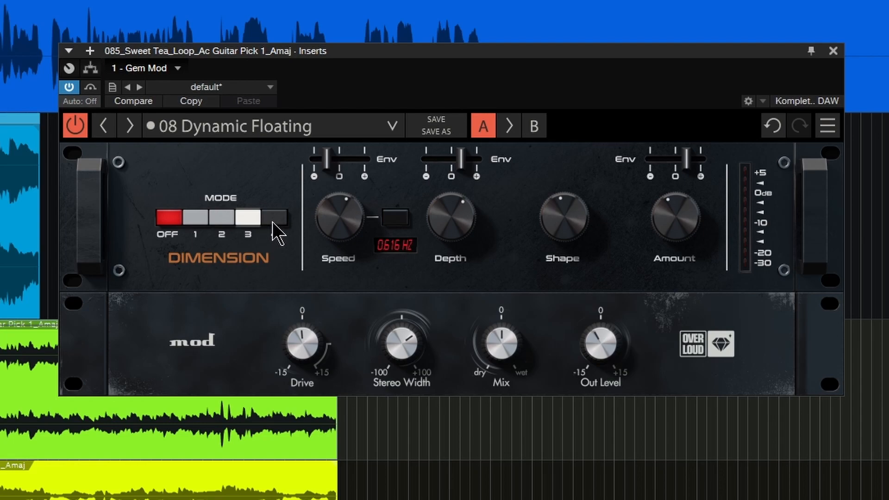
{"action": "left_click", "coordinate": [223, 216]}
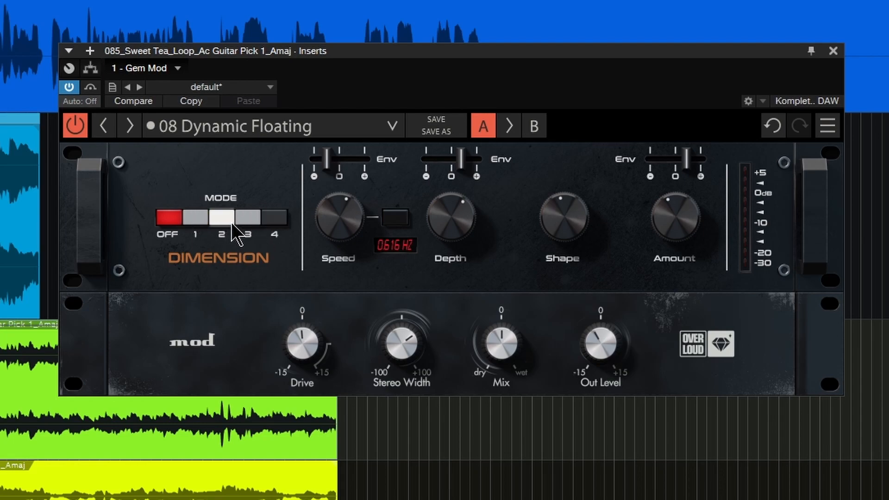
{"action": "left_click_drag", "start_coordinate": [449, 165], "coordinate": [451, 161]}
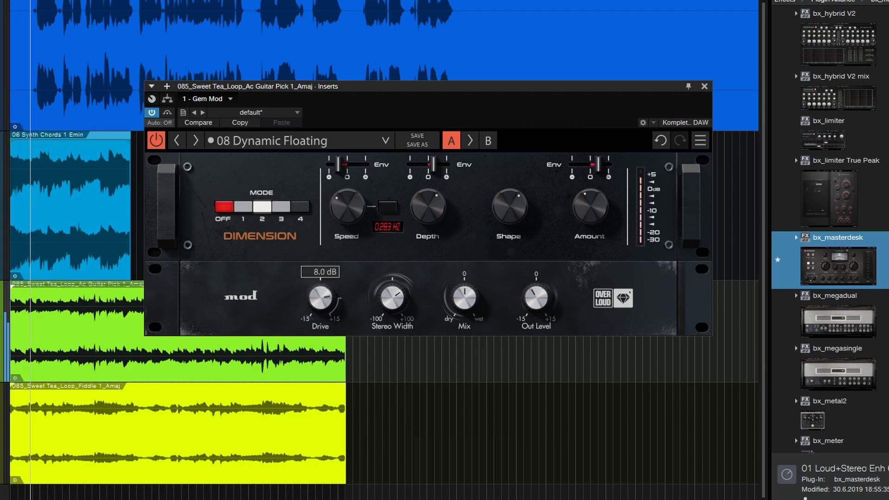
Adjust the drive, raise the modulation speed to about 1.6 Hz and switch to mode 3.
{"action": "left_click_drag", "start_coordinate": [391, 300], "coordinate": [391, 284]}
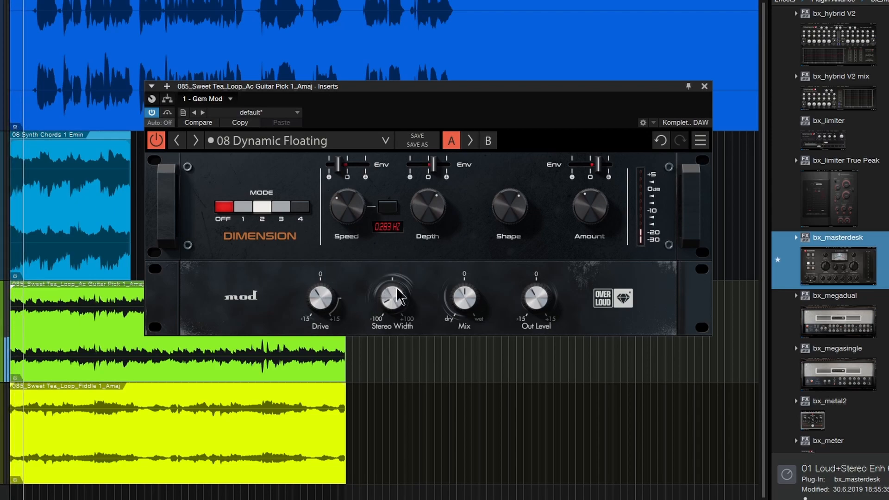
{"action": "mouse_move", "coordinate": [403, 320]}
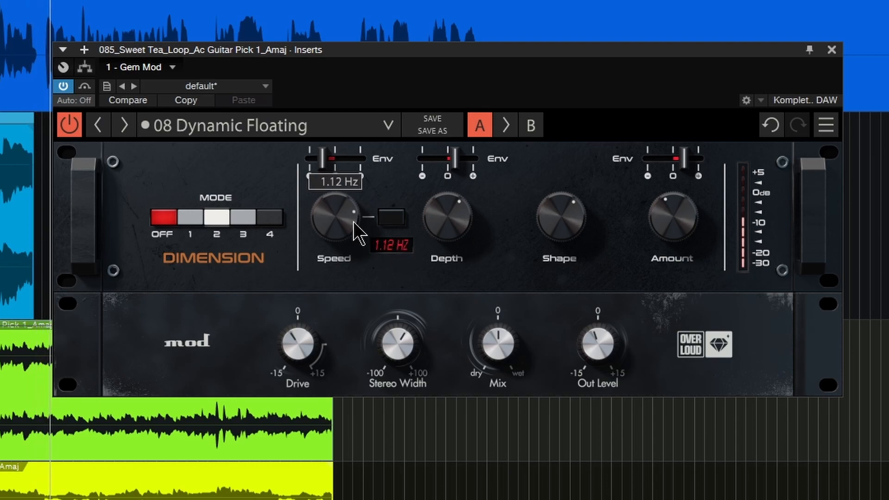
{"action": "left_click_drag", "start_coordinate": [333, 227], "coordinate": [349, 198]}
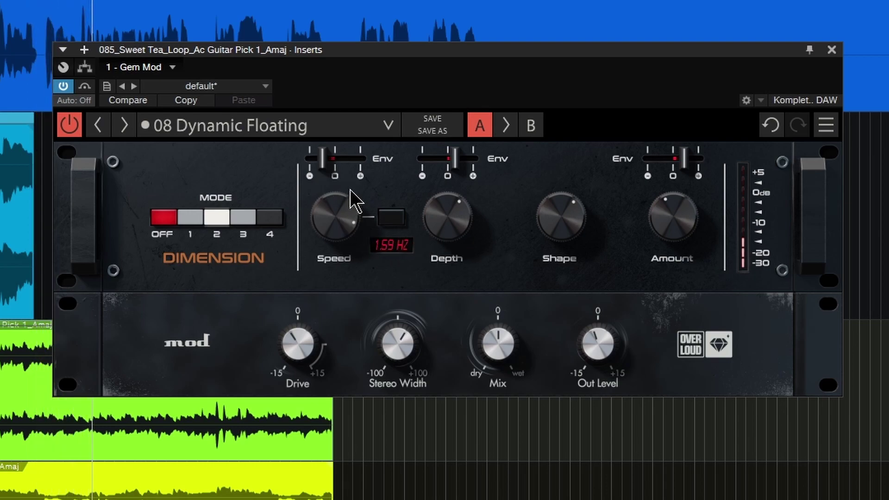
{"action": "left_click", "coordinate": [243, 217]}
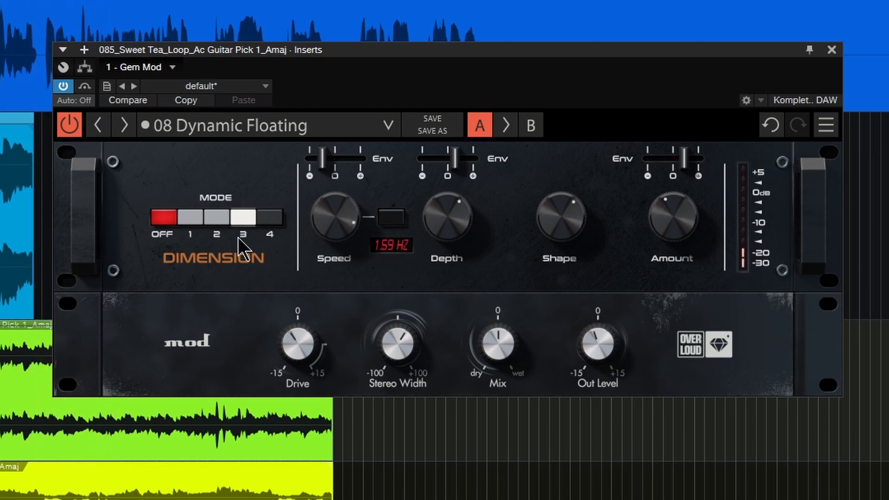
{"action": "mouse_move", "coordinate": [406, 143]}
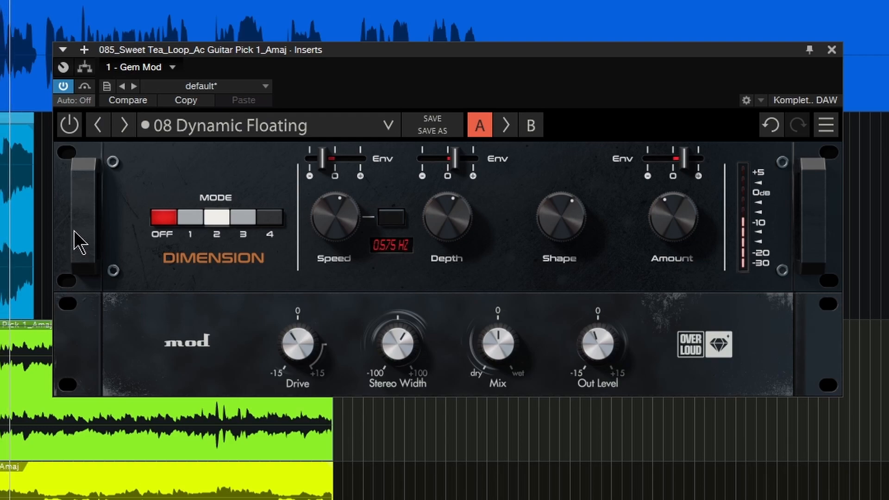
{"action": "mouse_move", "coordinate": [71, 132]}
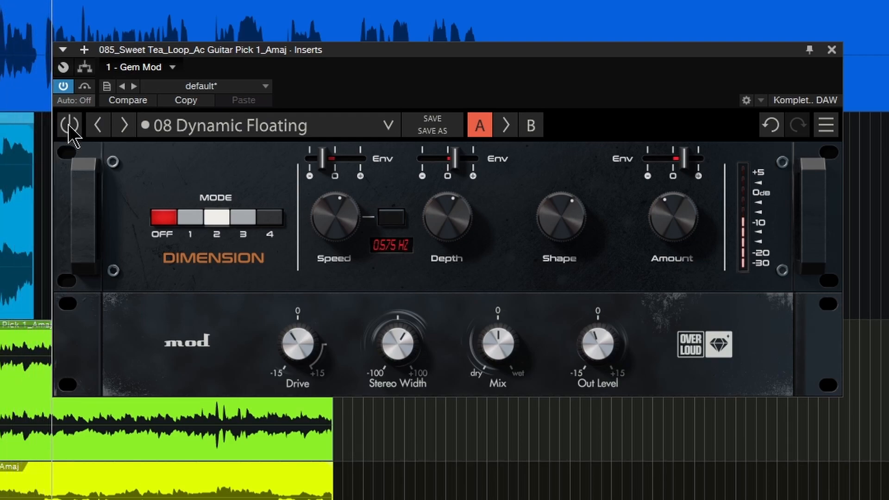
{"action": "left_click", "coordinate": [69, 126]}
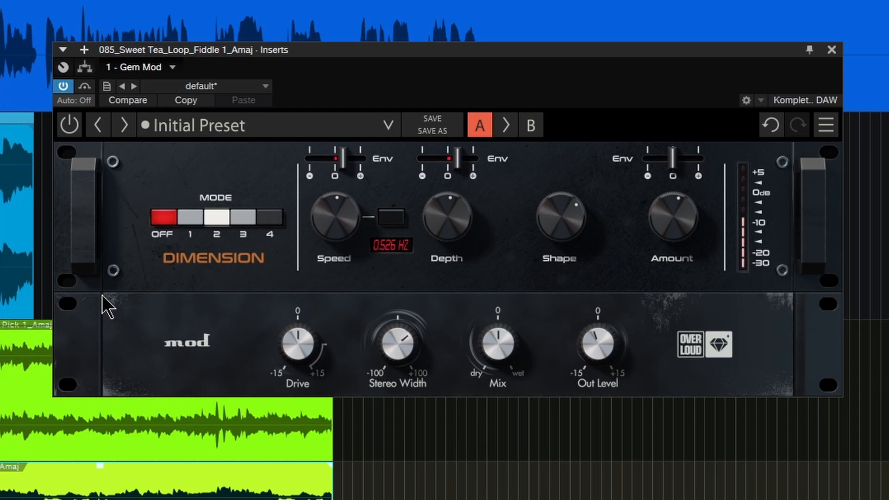
{"action": "mouse_move", "coordinate": [139, 281]}
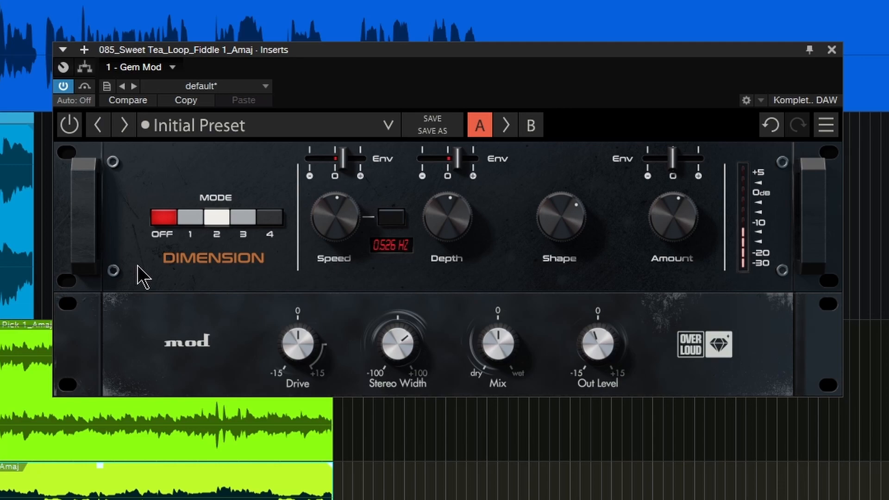
{"action": "mouse_move", "coordinate": [78, 191]}
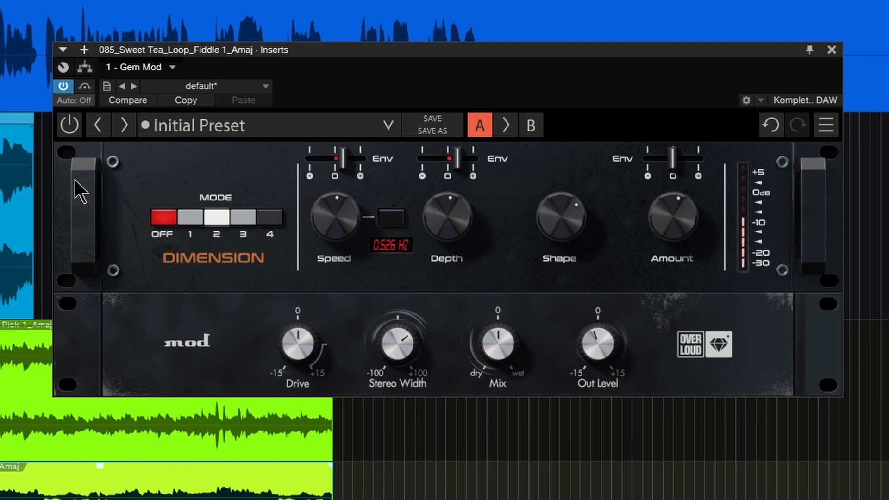
{"action": "left_click", "coordinate": [69, 125]}
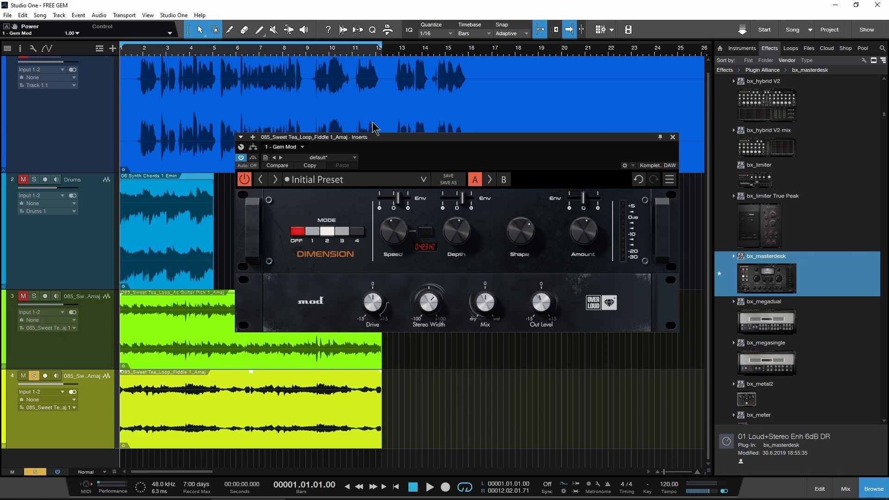
Put Gem Mod on Track 1's inserts with the 06 Wide Vocals #A preset in mode 3.
{"action": "left_click", "coordinate": [673, 138]}
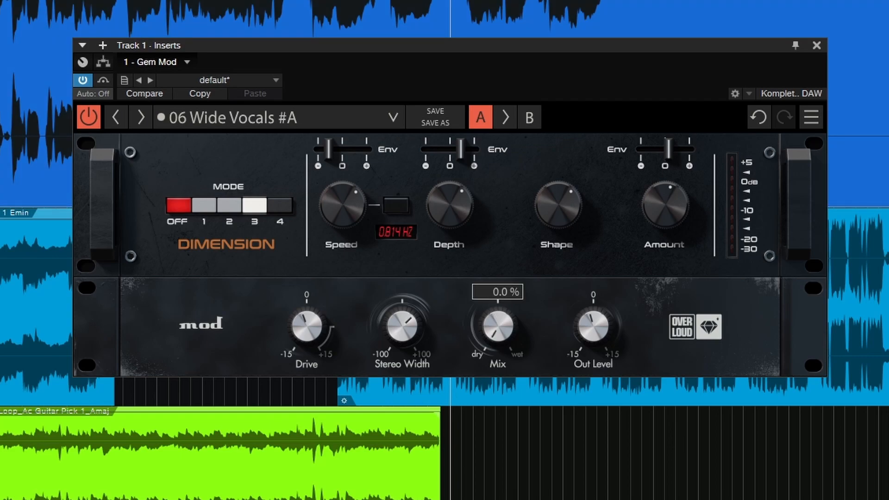
{"action": "mouse_move", "coordinate": [524, 326]}
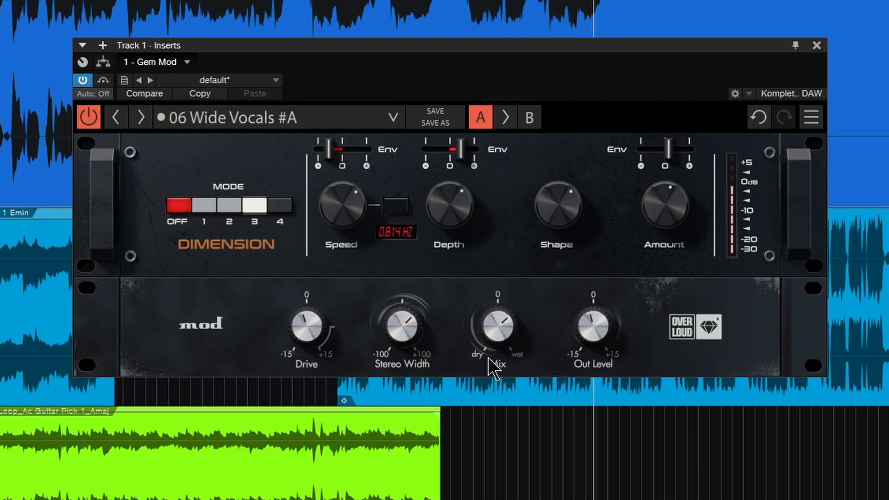
Put Gem Mod on the Drums track's inserts with the 01 GoToOne preset.
{"action": "left_click", "coordinate": [815, 45]}
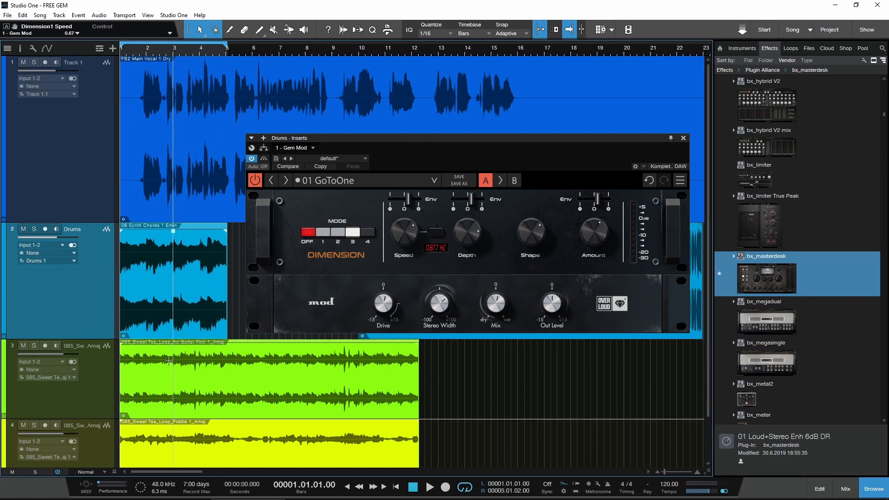
In Chrome, scroll the free Gem Mod page to the 1000 licenses per day download offer and back to the top.
{"action": "left_click", "coordinate": [104, 491]}
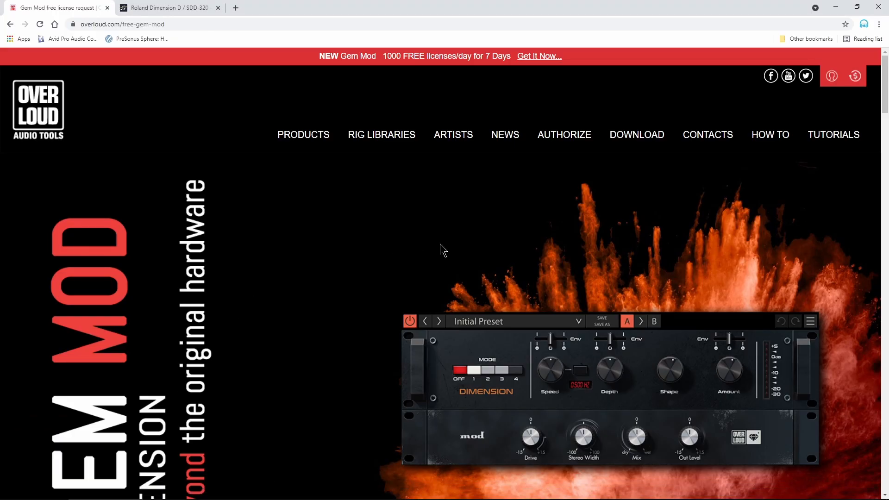
{"action": "mouse_move", "coordinate": [420, 86]}
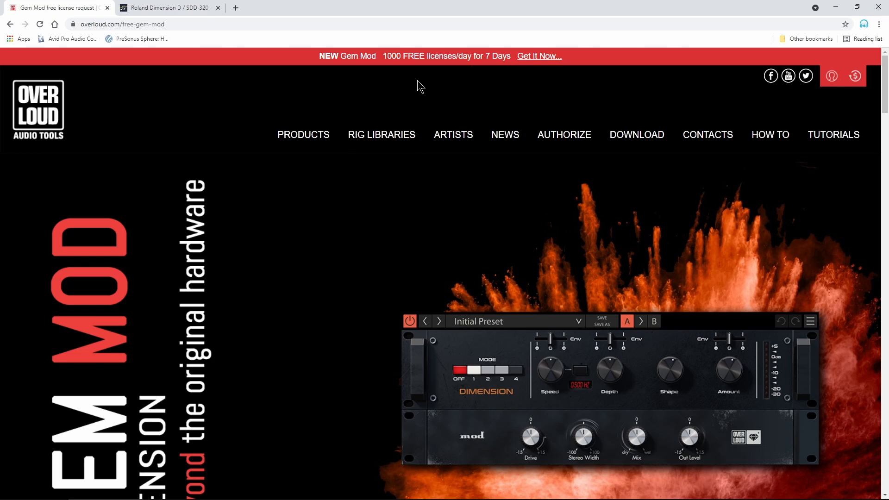
{"action": "mouse_move", "coordinate": [461, 75]}
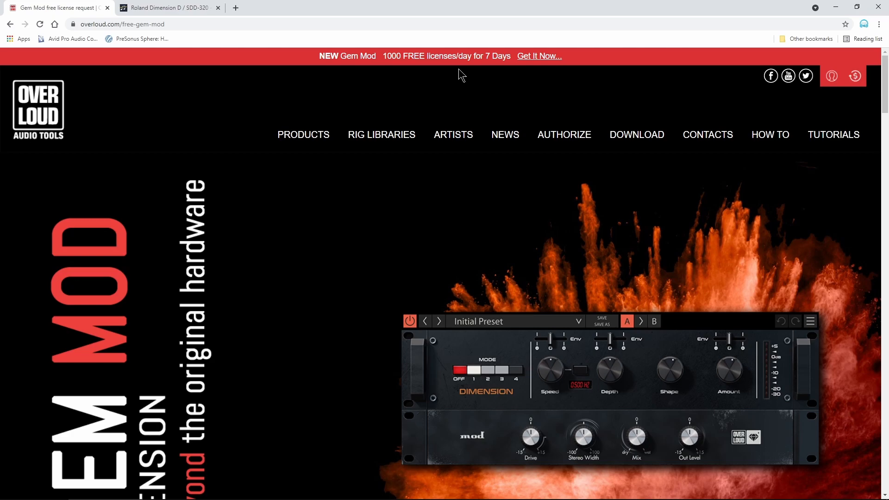
{"action": "mouse_move", "coordinate": [398, 235]}
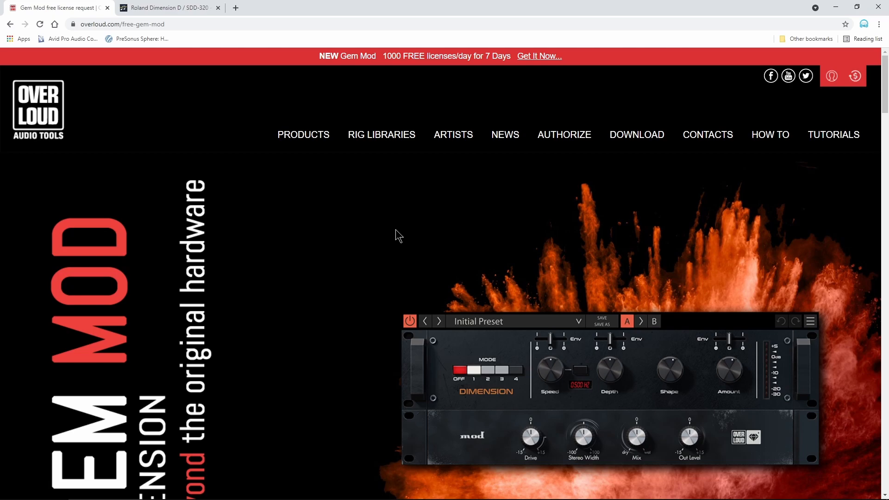
{"action": "mouse_move", "coordinate": [393, 256]}
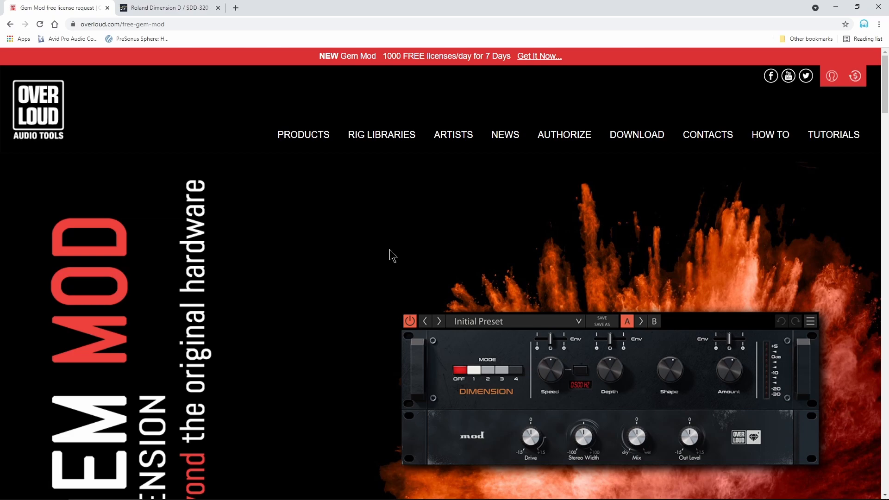
{"action": "scroll", "scroll_direction": "down", "scroll_amount": 3}
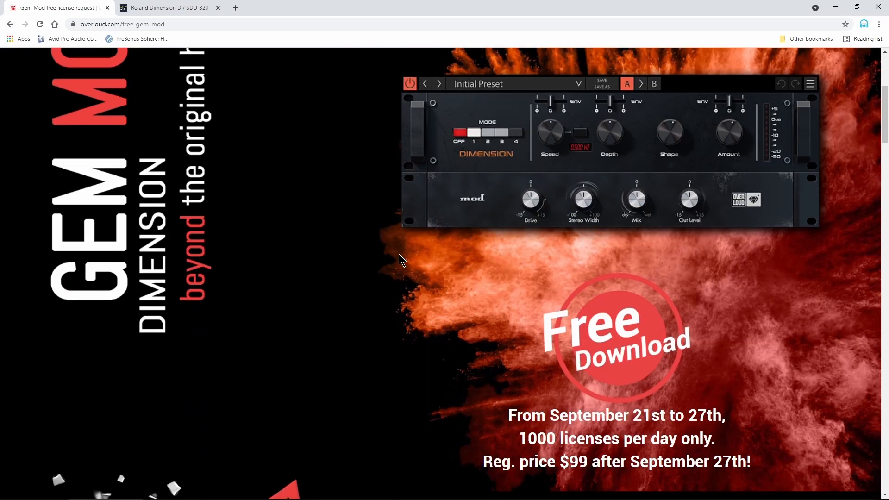
{"action": "scroll", "scroll_direction": "down", "scroll_amount": 3}
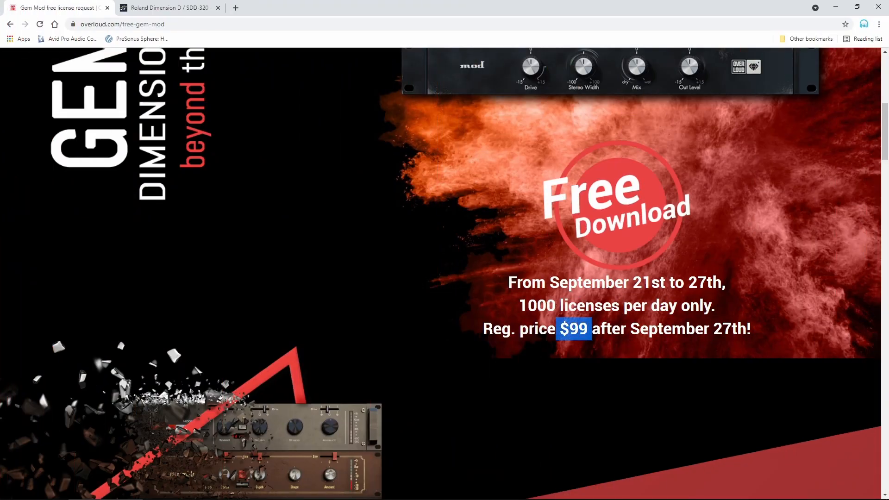
{"action": "mouse_move", "coordinate": [380, 237]}
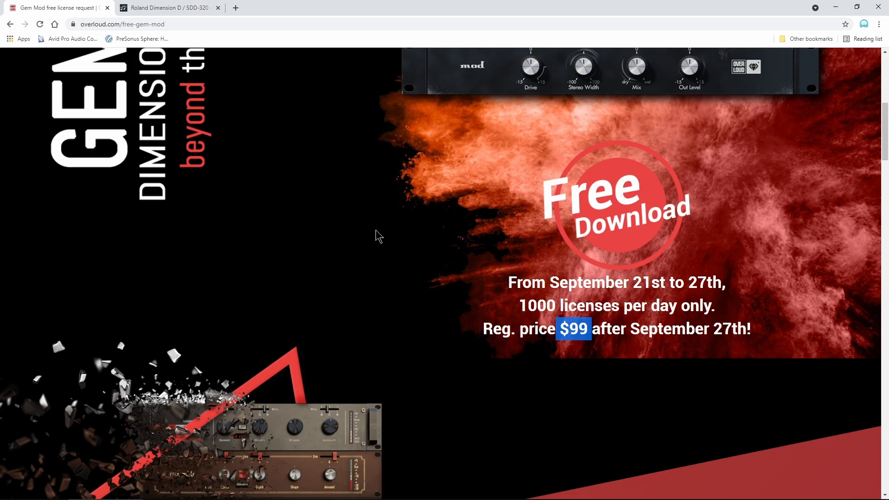
{"action": "scroll", "scroll_direction": "down", "scroll_amount": 3}
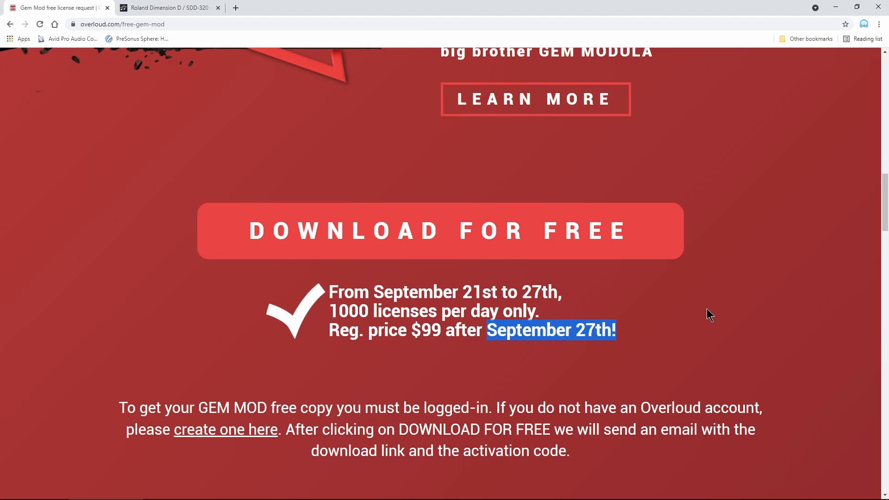
{"action": "mouse_move", "coordinate": [505, 194]}
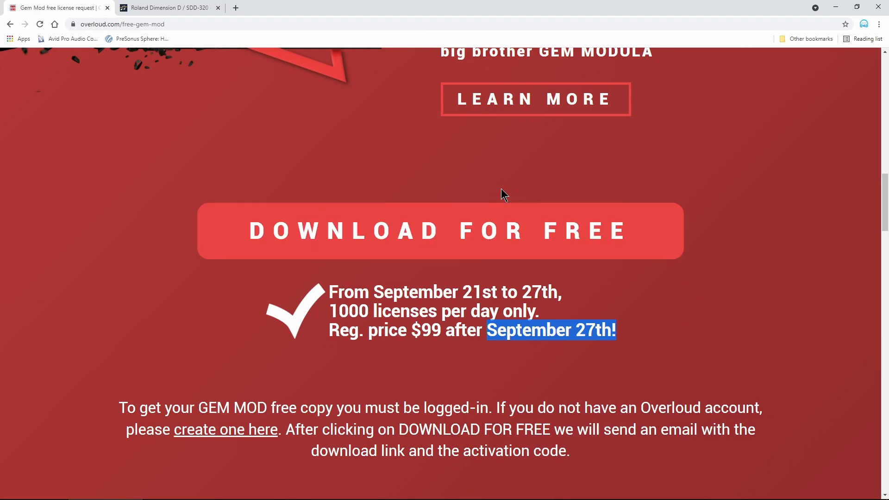
{"action": "mouse_move", "coordinate": [459, 243]}
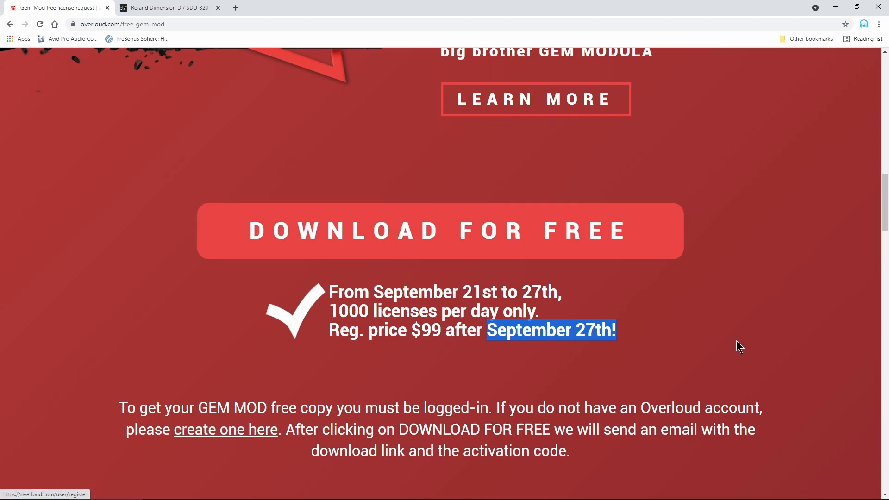
{"action": "mouse_move", "coordinate": [888, 219]}
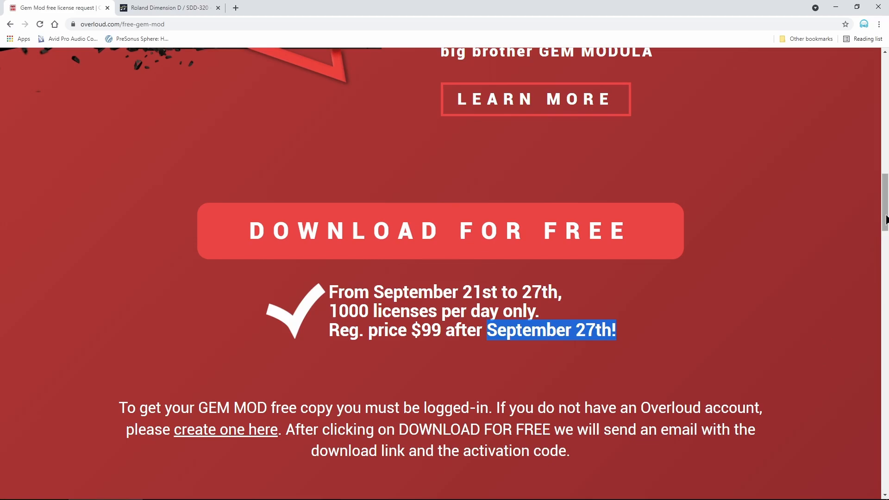
{"action": "scroll", "scroll_direction": "up", "scroll_amount": 3}
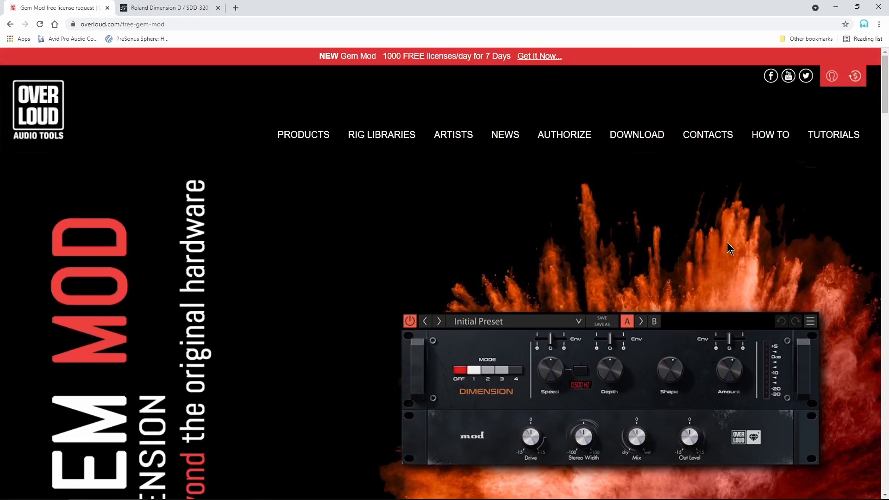
{"action": "mouse_move", "coordinate": [744, 217]}
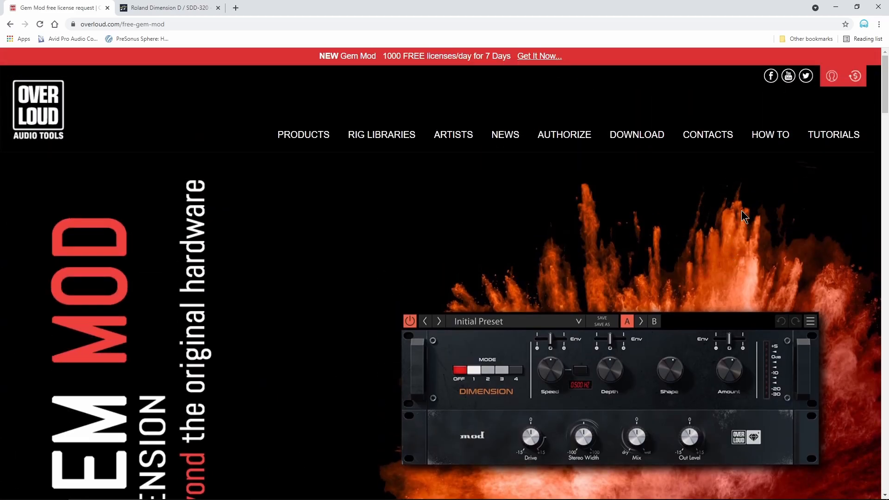